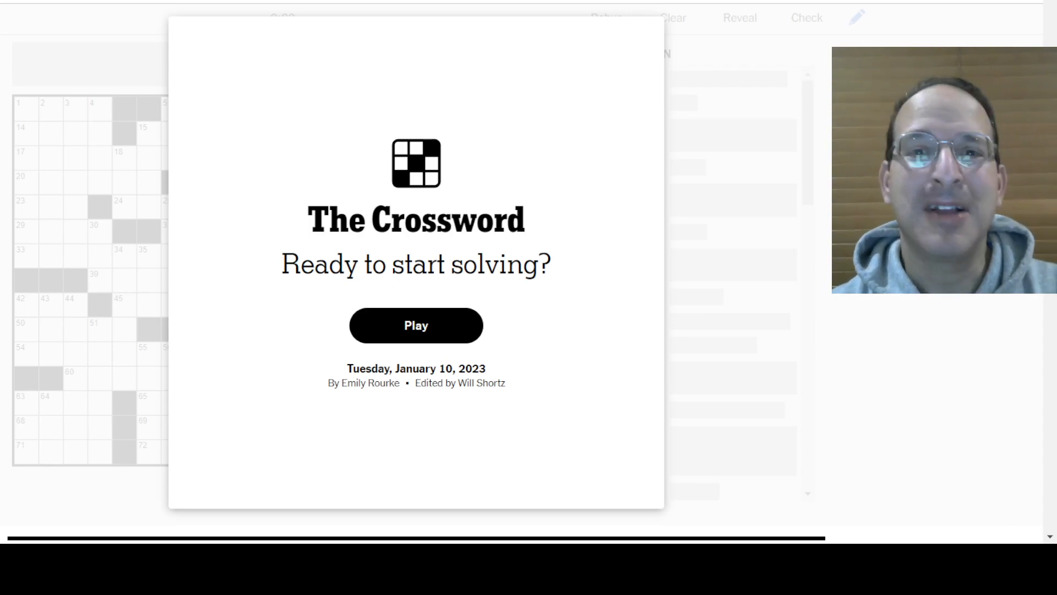
{"action": "mouse_move", "coordinate": [342, 430]}
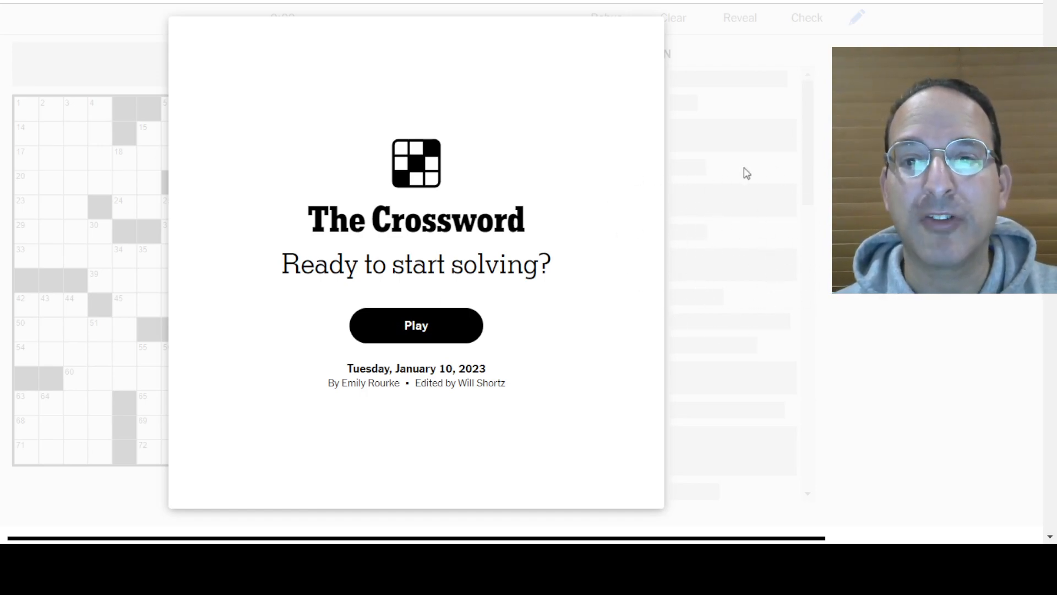
{"action": "mouse_move", "coordinate": [228, 75]}
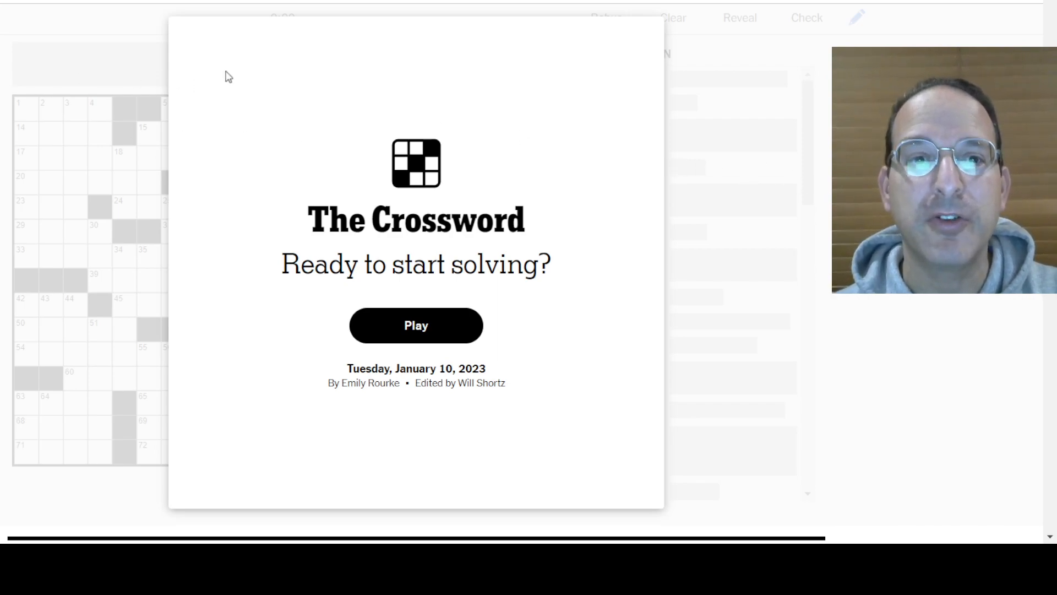
{"action": "mouse_move", "coordinate": [628, 219]}
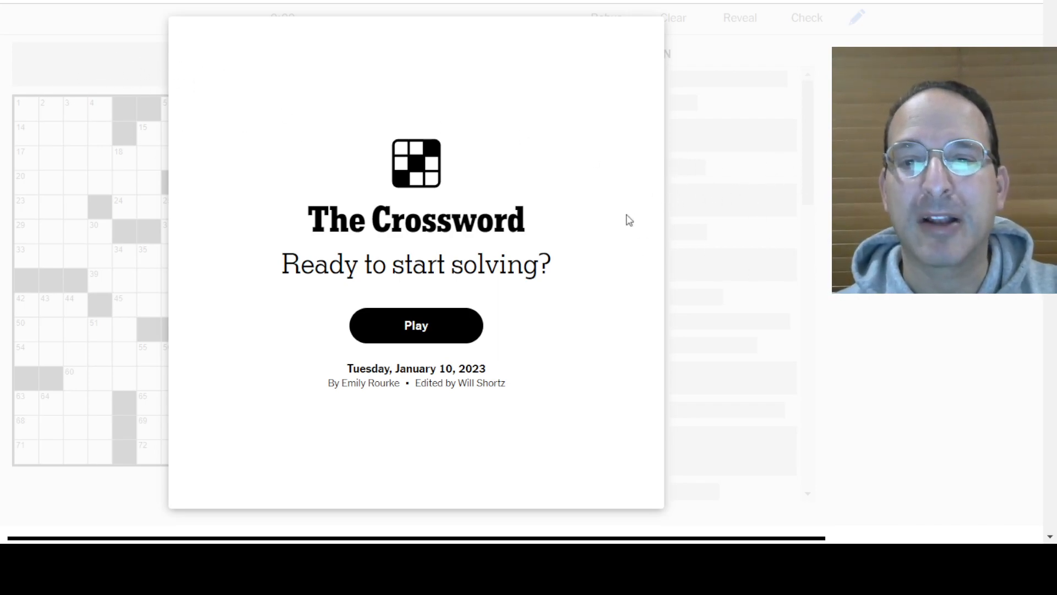
{"action": "mouse_move", "coordinate": [417, 343]}
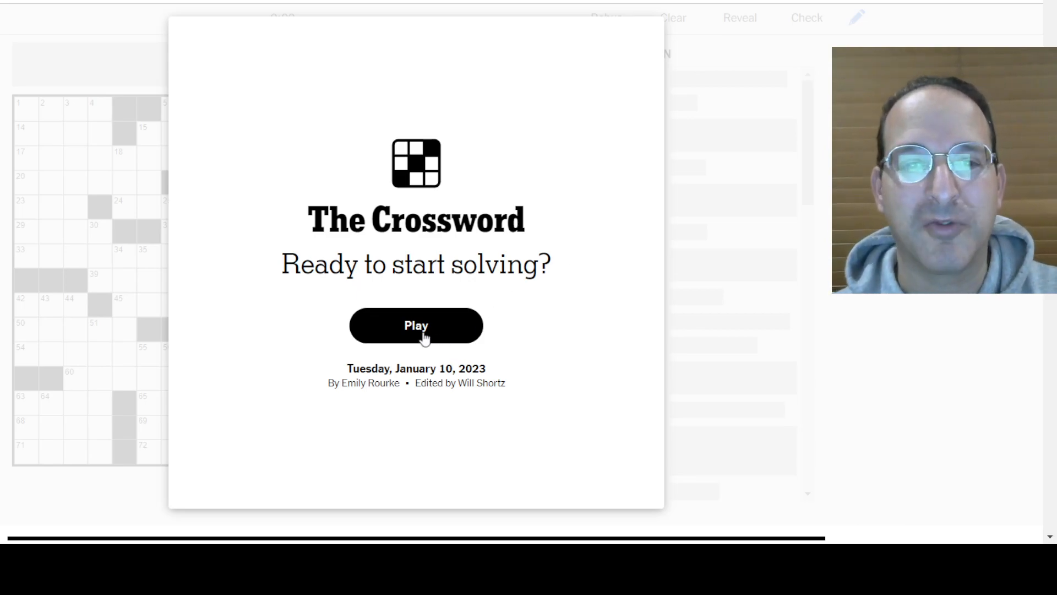
Start the puzzle and enter PINK PANTHER and NAPE (19-Across)
{"action": "left_click", "coordinate": [416, 325]}
{"action": "type", "text": "ELSE"}
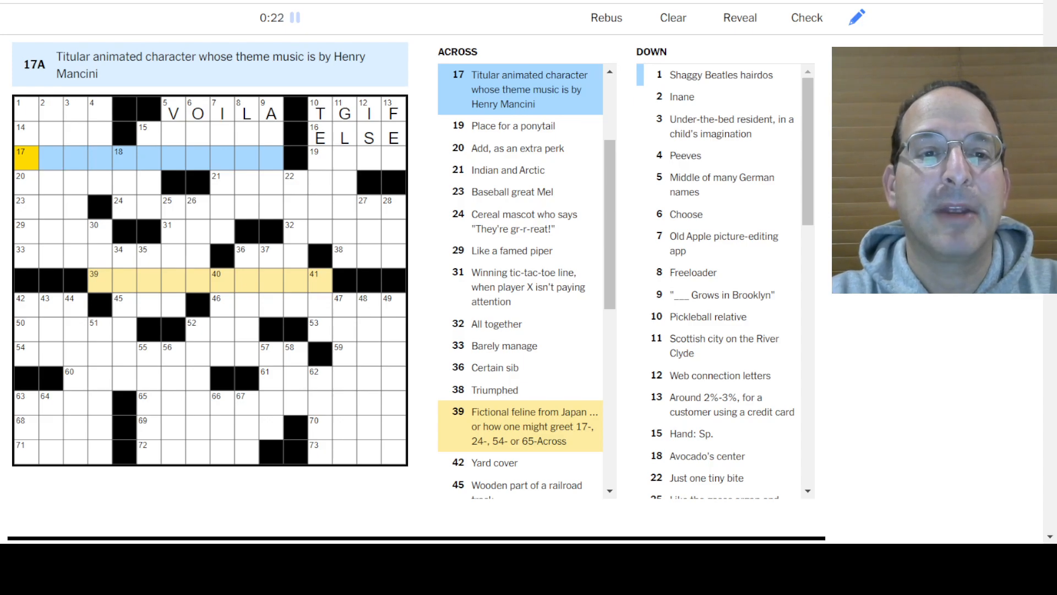
{"action": "type", "text": "PINKPANTHER"}
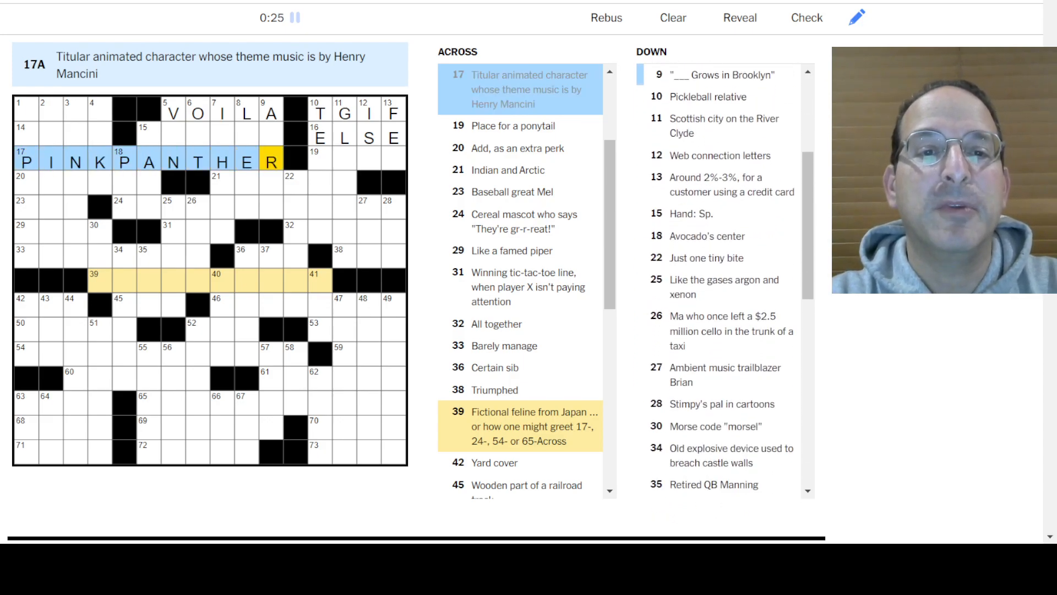
{"action": "left_click", "coordinate": [314, 158]}
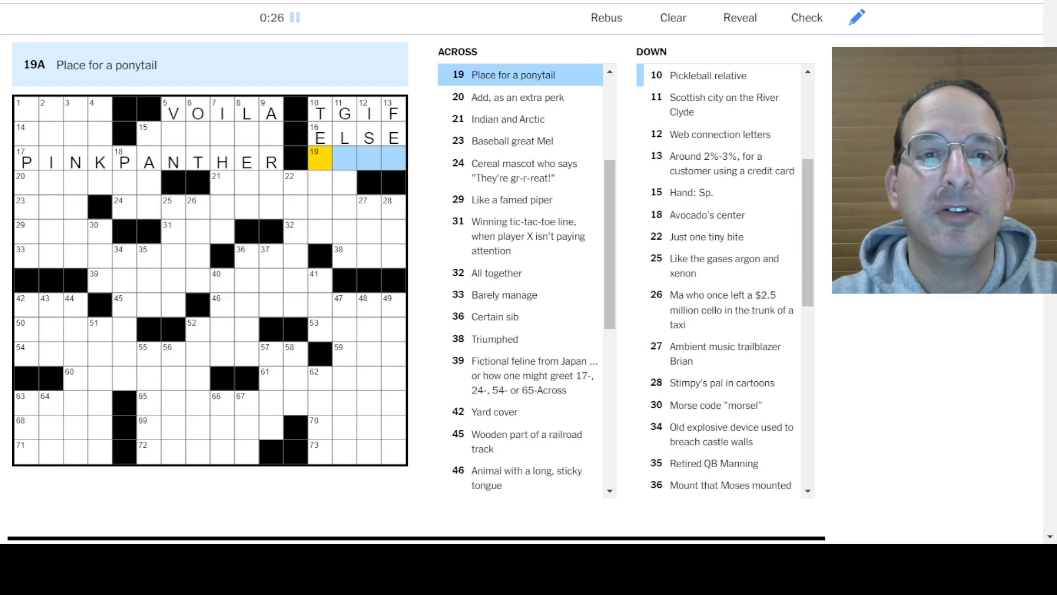
{"action": "left_click", "coordinate": [318, 113]}
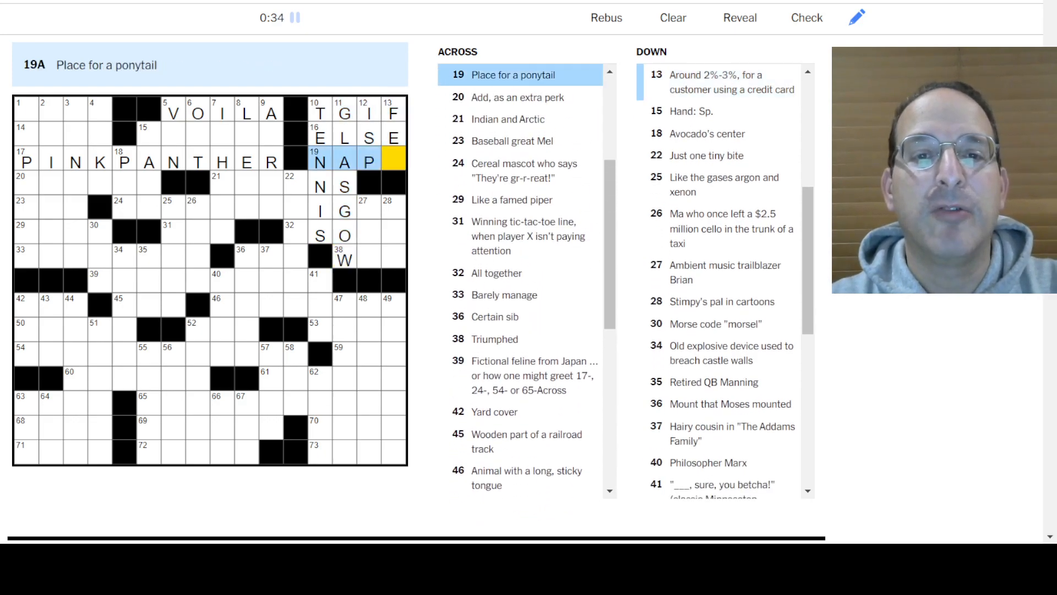
Fill in MOPPET, OCEANS, TONY THE TIGER and crossing down answers like 15- and 9-Down
{"action": "left_click", "coordinate": [148, 132]}
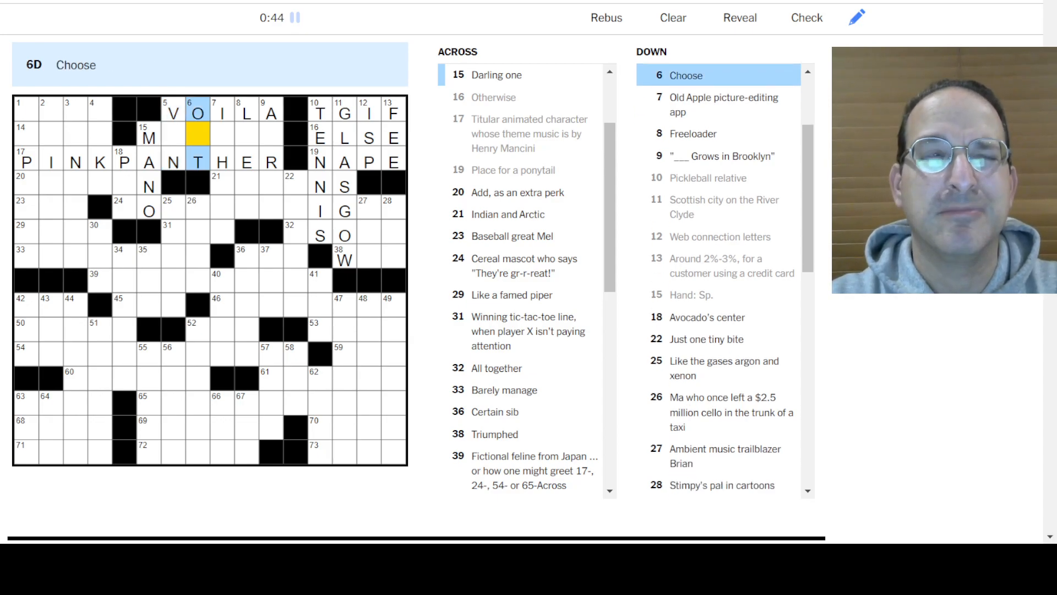
{"action": "type", "text": "O"}
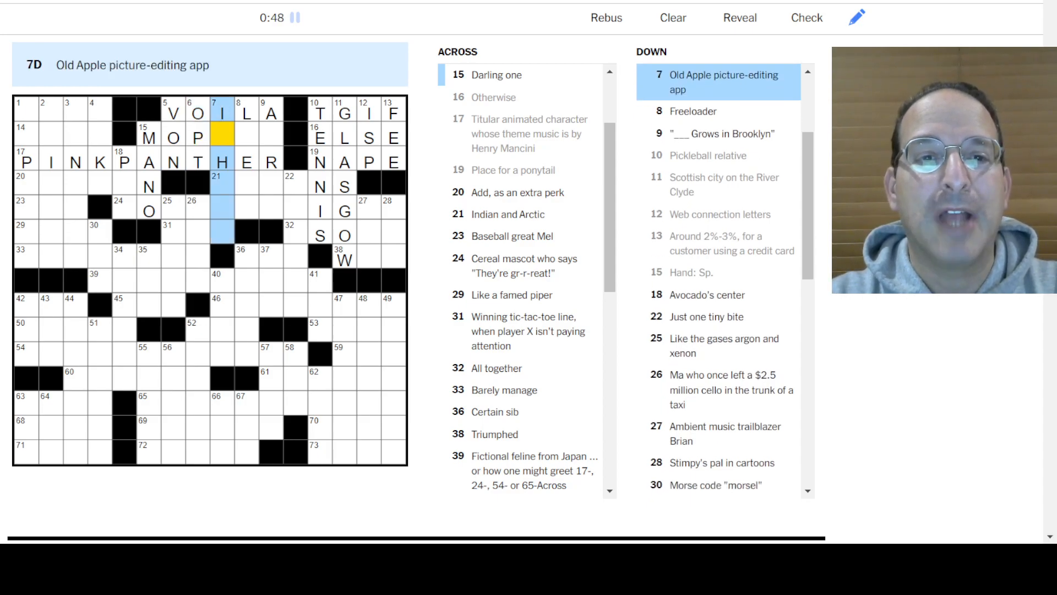
{"action": "type", "text": "POTO"}
{"action": "left_click", "coordinate": [247, 147]}
{"action": "type", "text": "LEECH"}
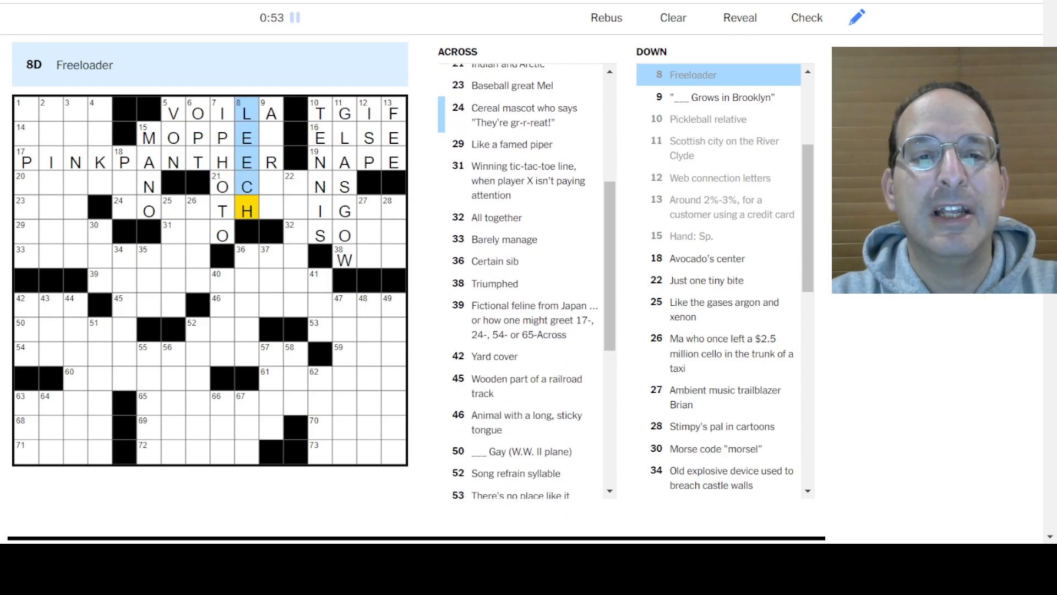
{"action": "left_click", "coordinate": [270, 111]}
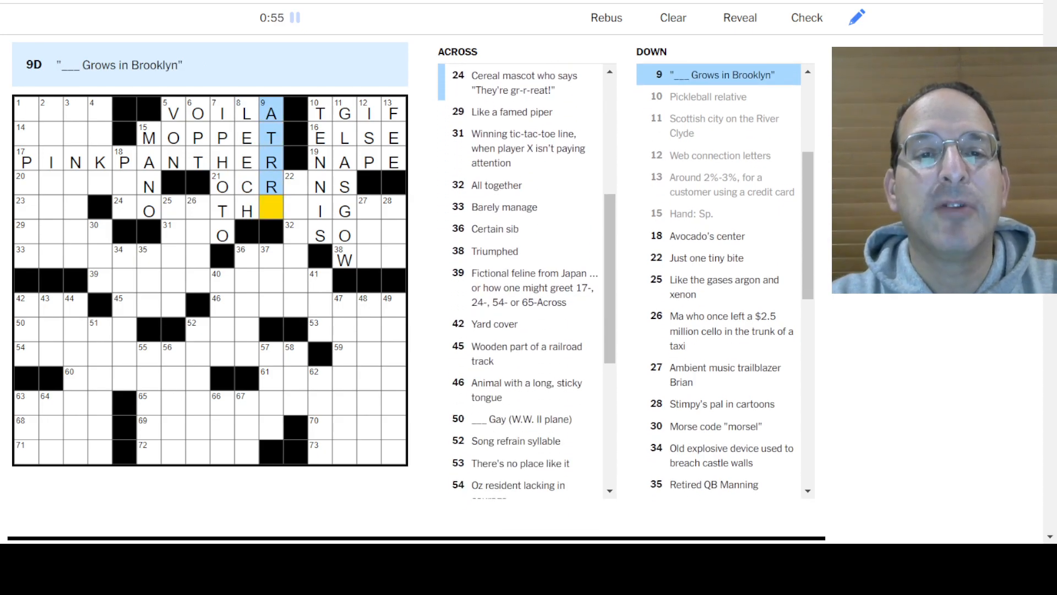
{"action": "left_click", "coordinate": [198, 138]}
{"action": "type", "text": "TONYTHETIGER"}
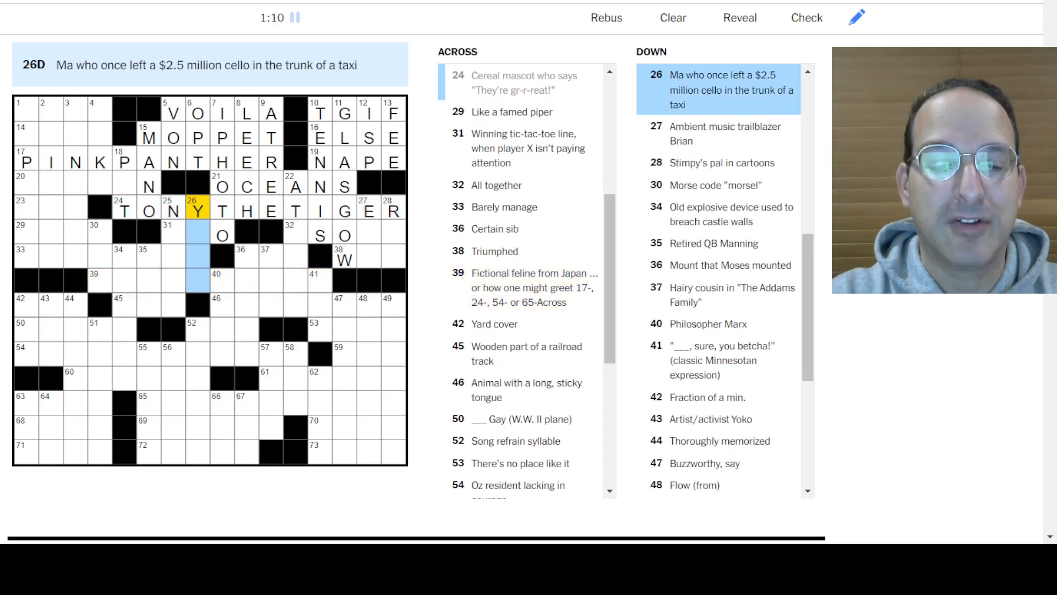
Enter MIMI, ODOR, TOSS IN, OTT and PIED in the top-left corner
{"action": "left_click", "coordinate": [172, 224]}
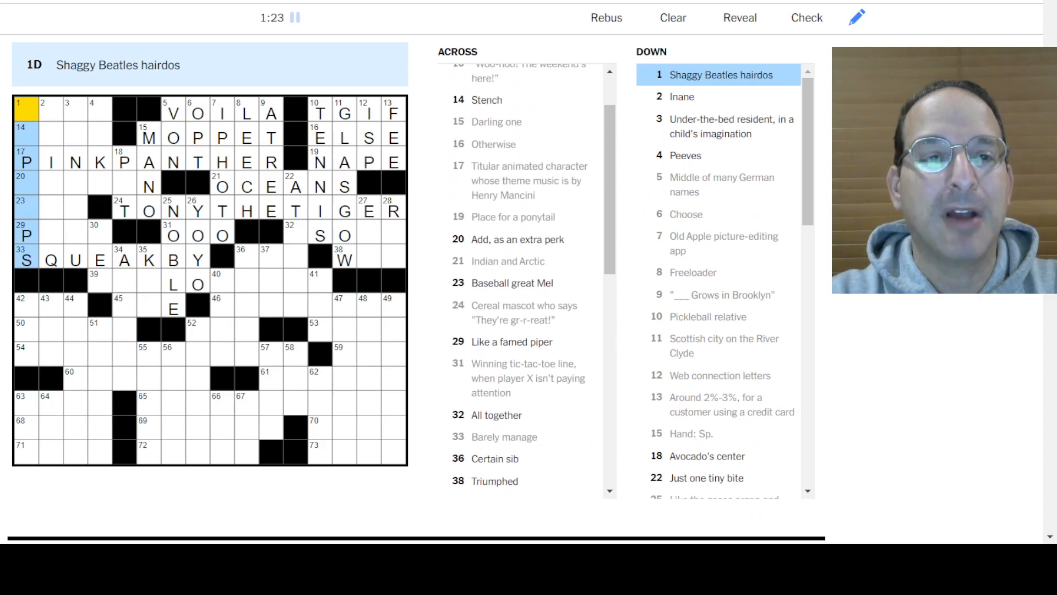
{"action": "left_click", "coordinate": [51, 112]}
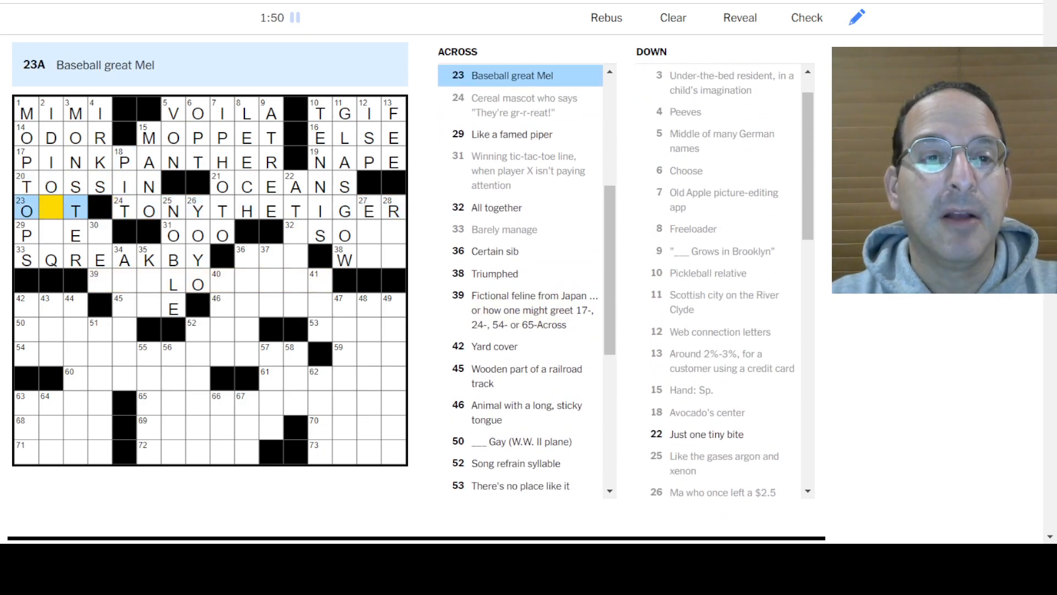
{"action": "left_click", "coordinate": [50, 112]}
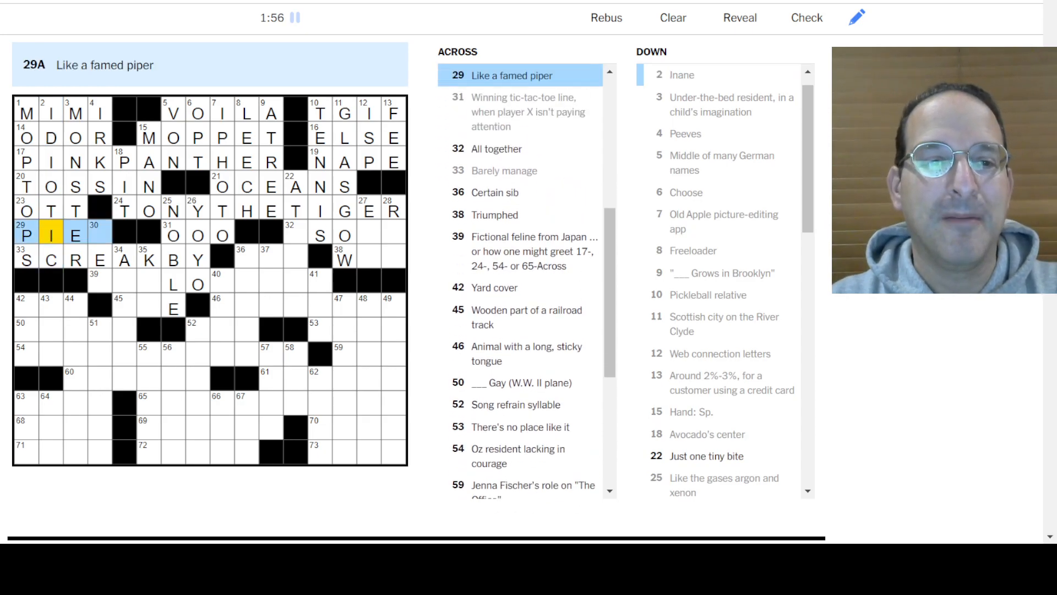
{"action": "left_click", "coordinate": [98, 234]}
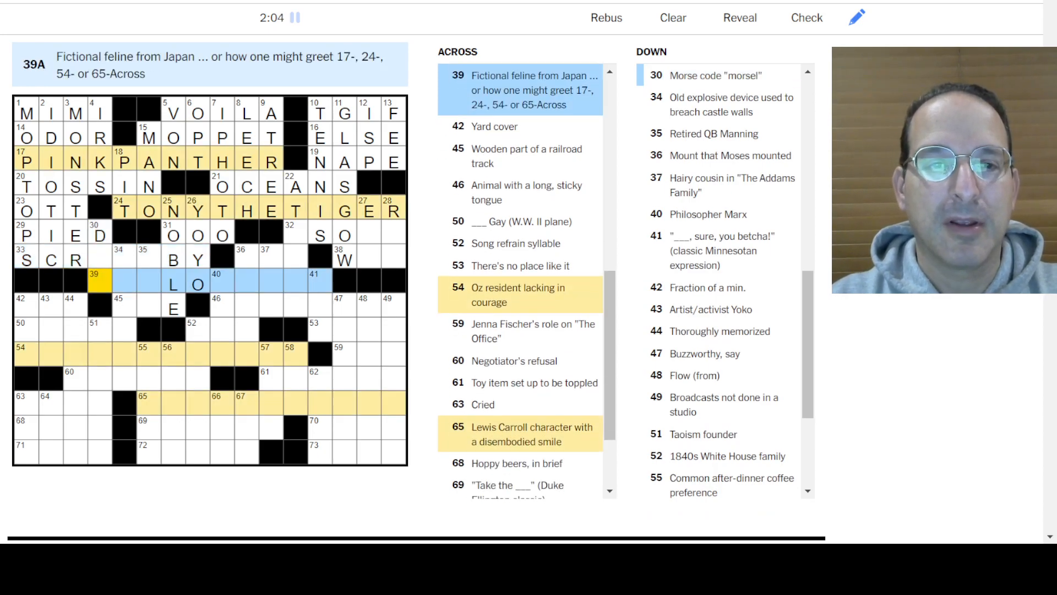
Enter HELLO KITTY at 39-Across and SCRAPE BY at 33-Across
{"action": "type", "text": "TTY"}
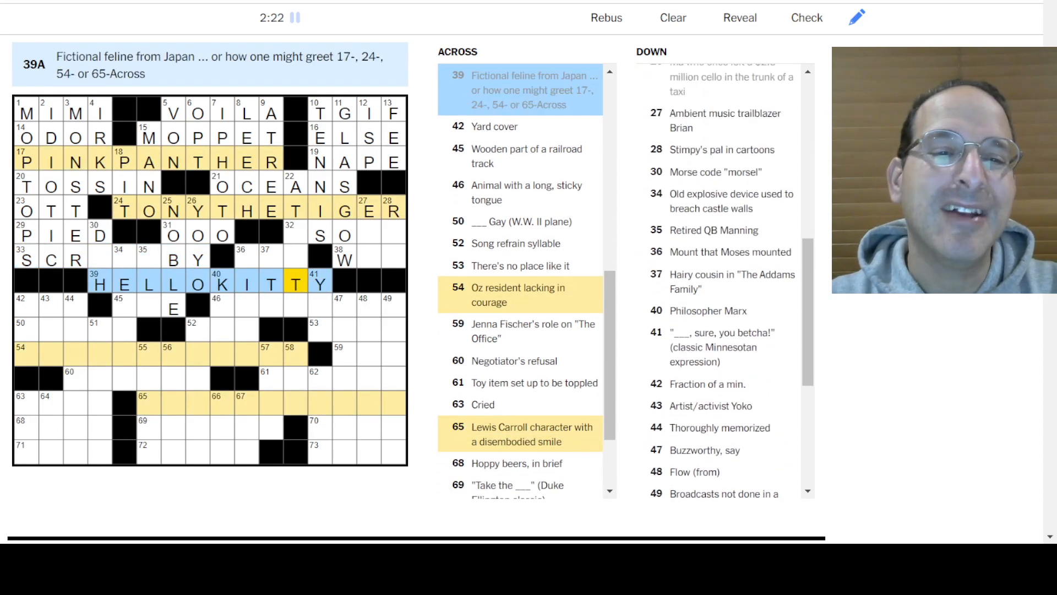
{"action": "left_click", "coordinate": [100, 235]}
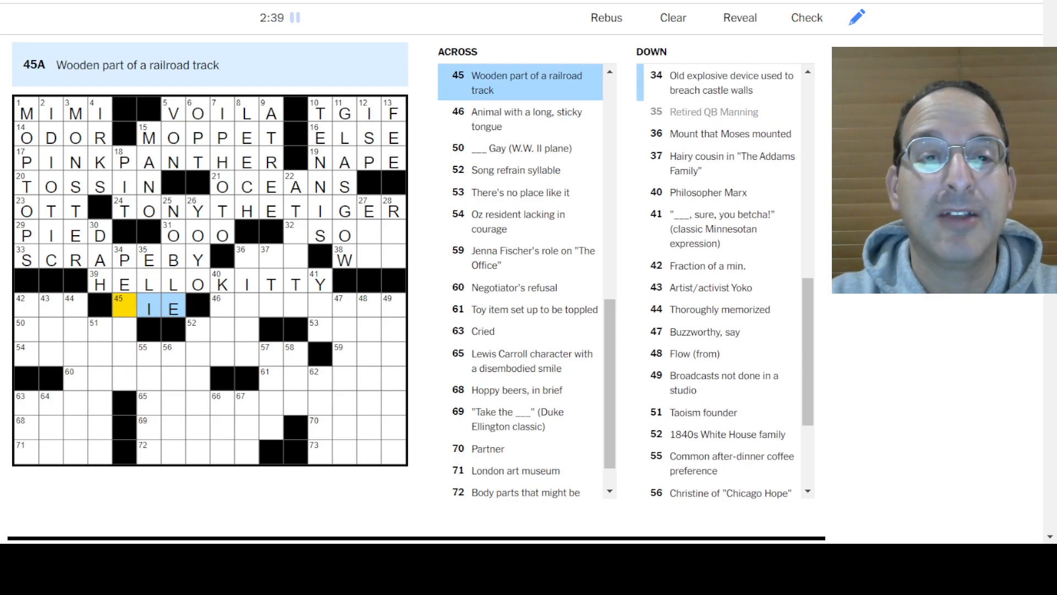
Enter COWARDLY LION, DOMINO, SOD, NO DEAL, WEPT, IPAS and TATE in the lower left
{"action": "left_click", "coordinate": [124, 259]}
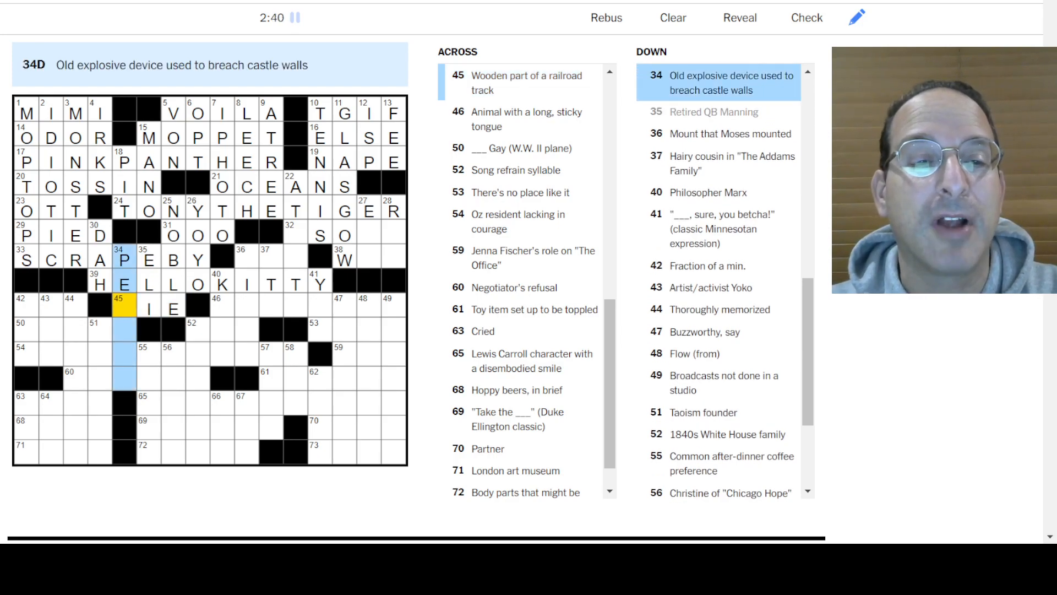
{"action": "type", "text": "T"}
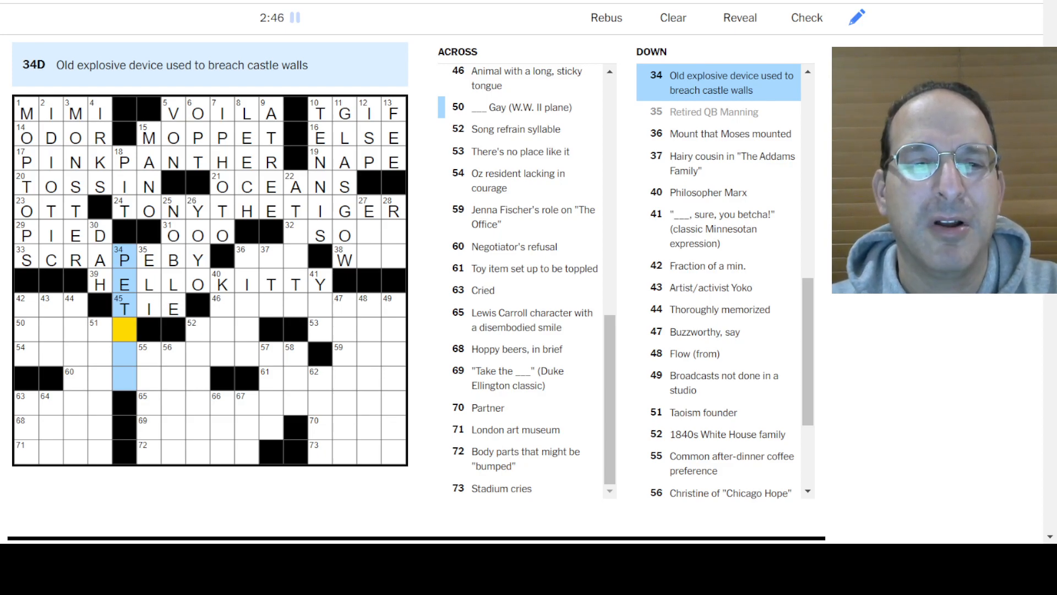
{"action": "type", "text": "ARD"}
{"action": "left_click", "coordinate": [76, 328]}
{"action": "type", "text": "ENOLA"}
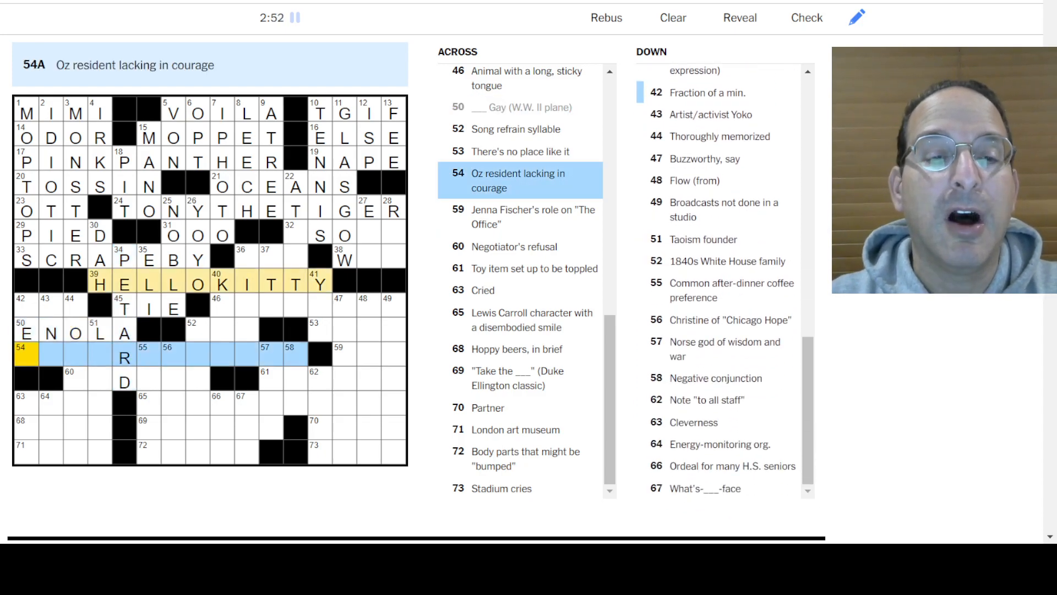
{"action": "type", "text": "COWARDLYLION"}
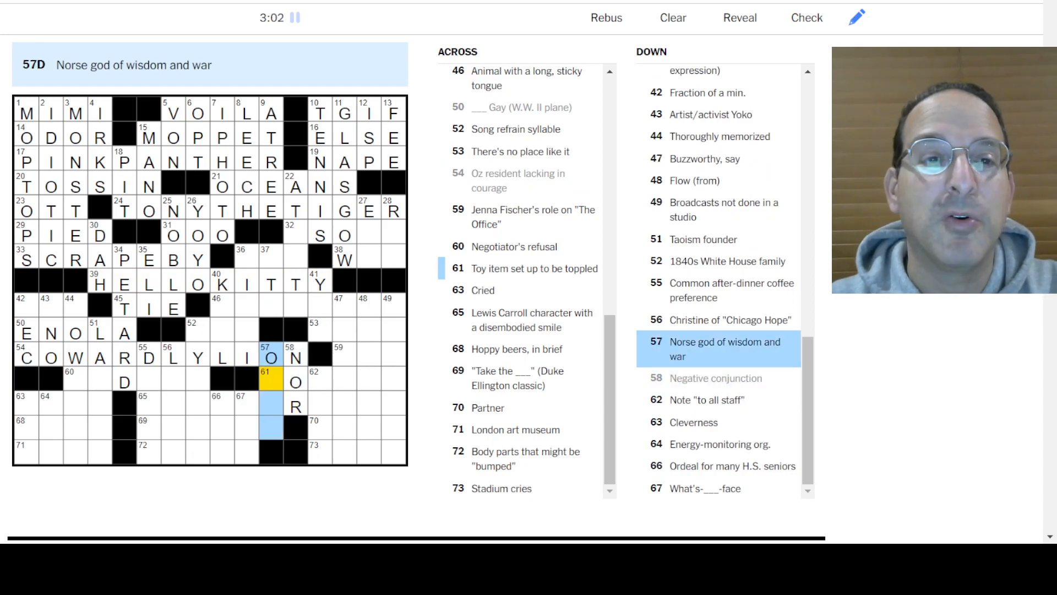
{"action": "type", "text": "DIN"}
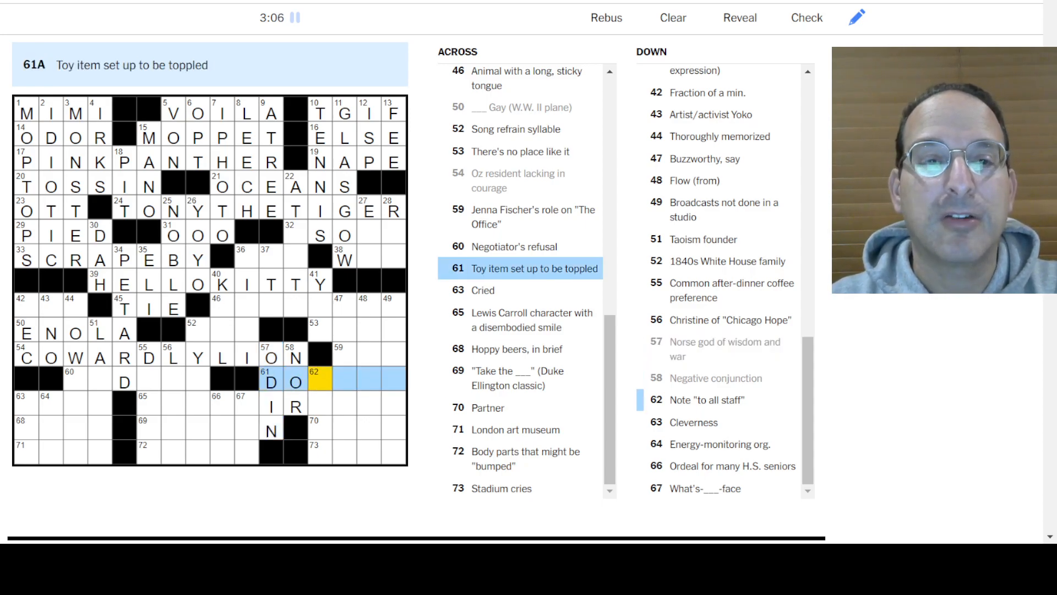
{"action": "type", "text": "MINO"}
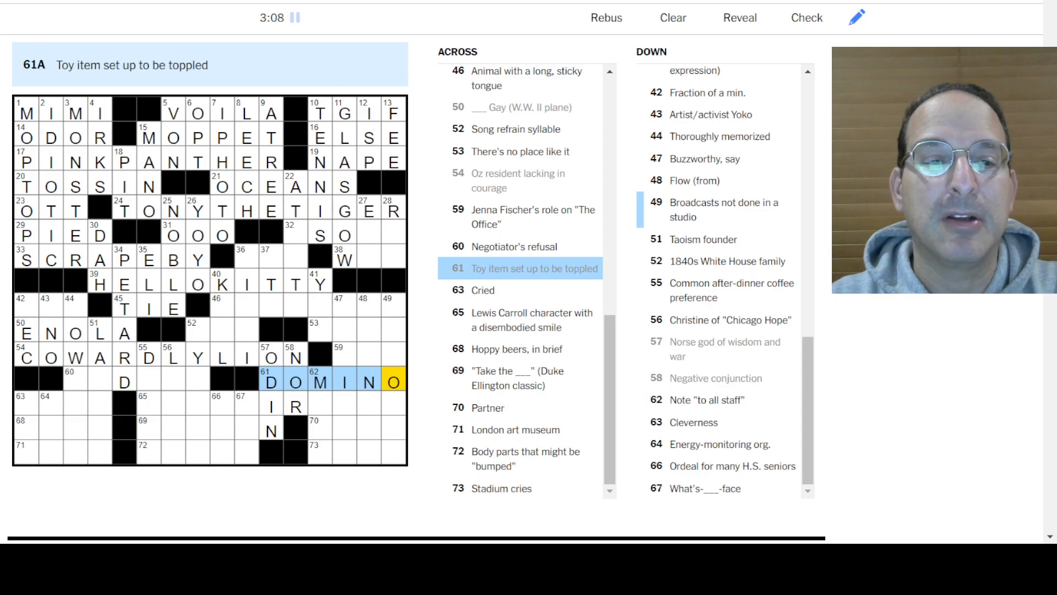
{"action": "left_click", "coordinate": [71, 371]}
{"action": "type", "text": "O"}
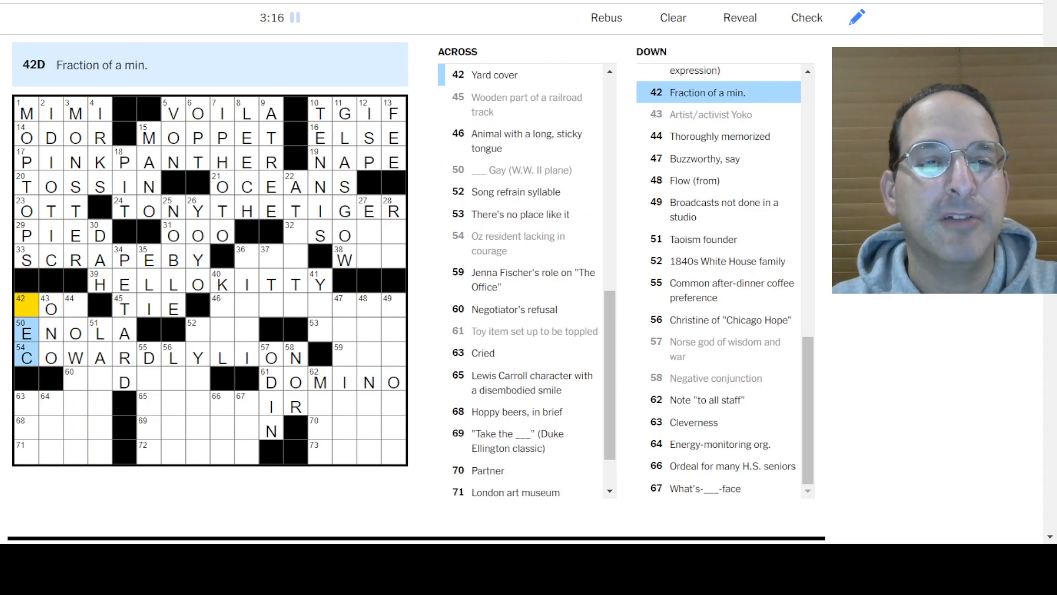
{"action": "left_click", "coordinate": [26, 308]}
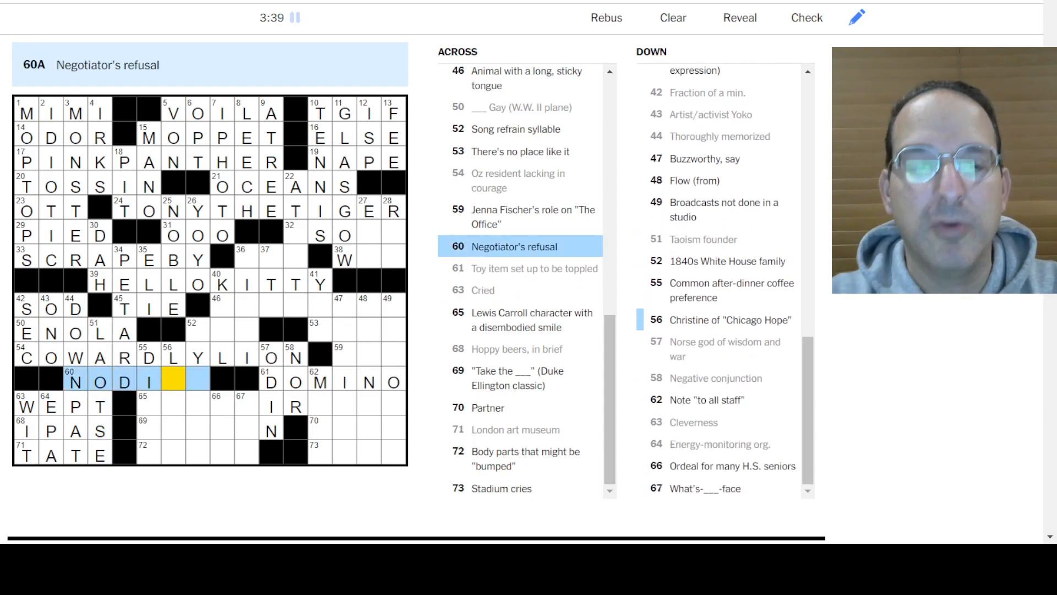
{"action": "left_click", "coordinate": [148, 357]}
{"action": "type", "text": "FI"}
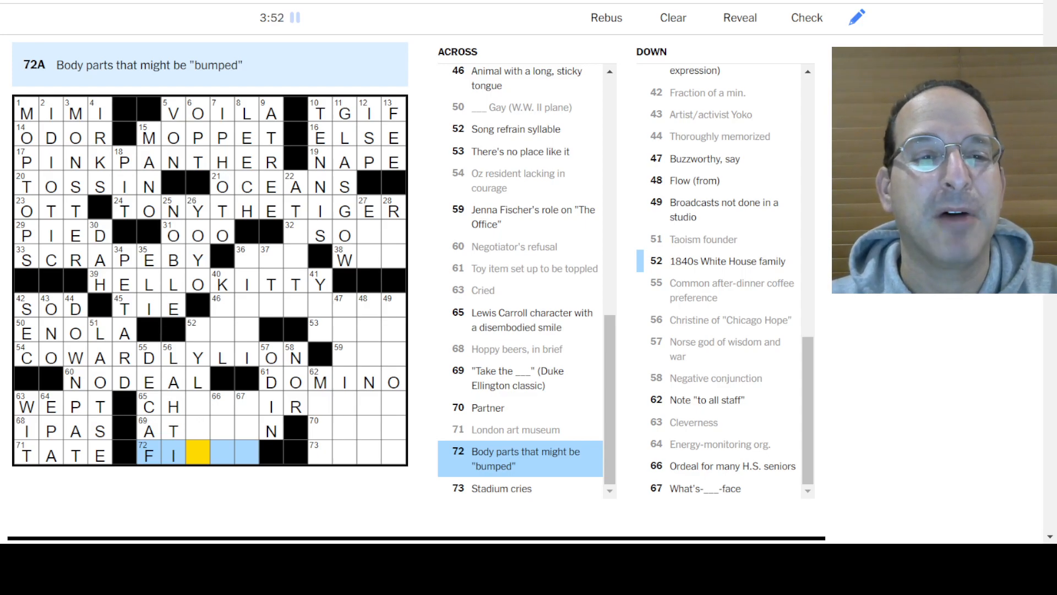
Finish CHESHIRE CAT, A TRAIN and FISTS, add TRA, and begin 46-Across
{"action": "type", "text": "STS"}
{"action": "left_click", "coordinate": [272, 403]}
{"action": "type", "text": "ESH"}
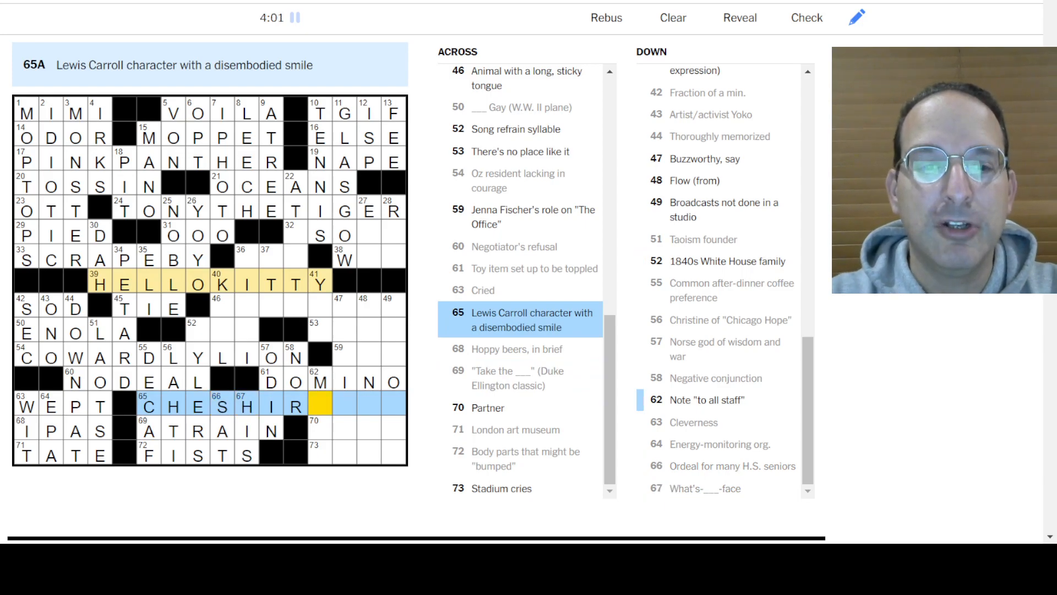
{"action": "type", "text": "RECAT"}
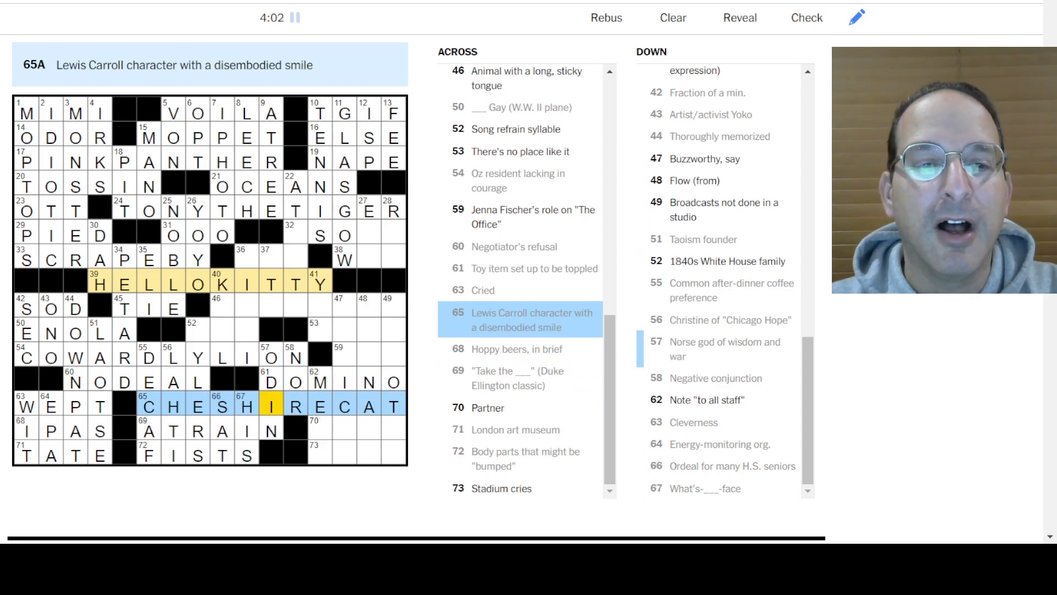
{"action": "left_click", "coordinate": [198, 333]}
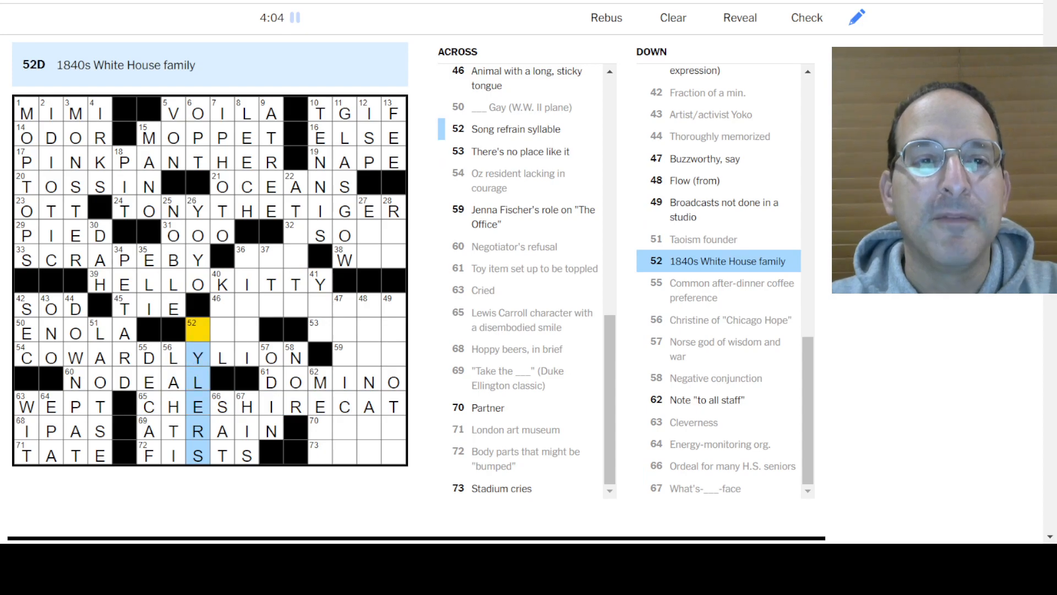
{"action": "left_click", "coordinate": [198, 331]}
{"action": "type", "text": "TRA"}
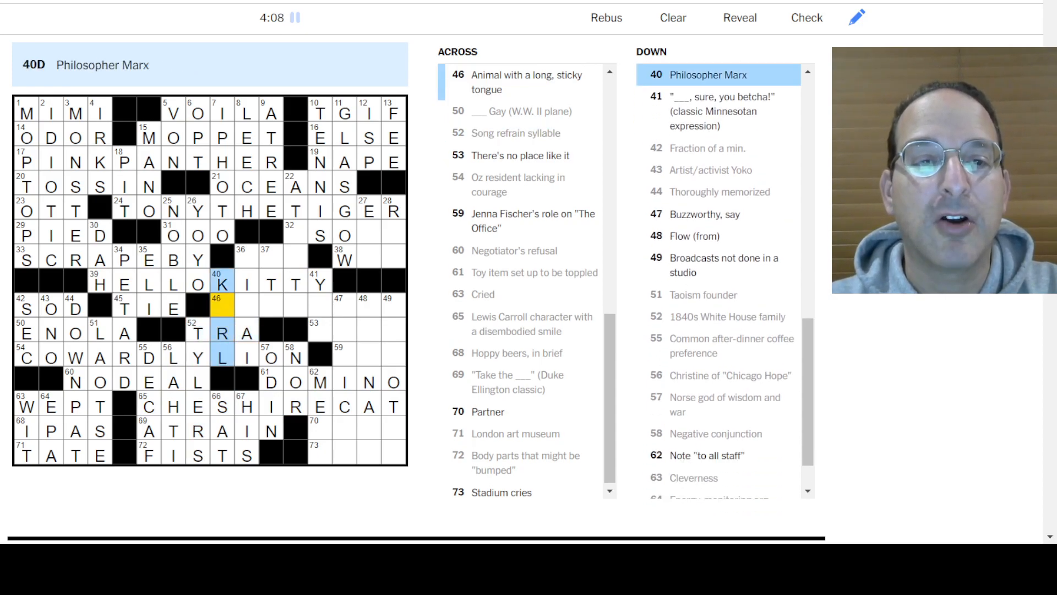
{"action": "left_click", "coordinate": [247, 260]}
{"action": "type", "text": "AN"}
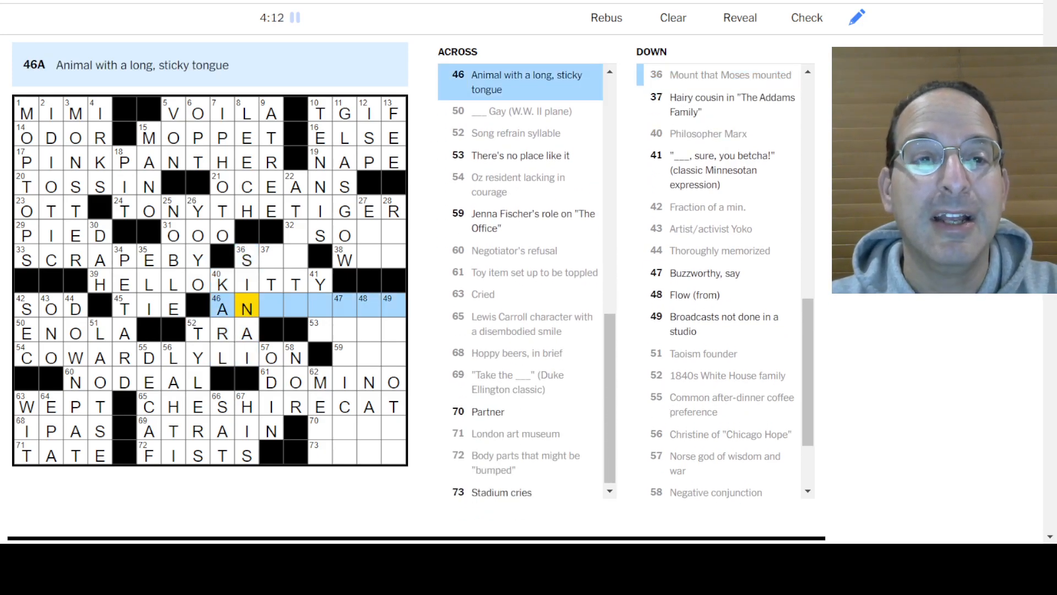
Enter ANTEATER, OPAL, HOME, PAM, MATE and OLES, plus H in 41-Down
{"action": "type", "text": "TEATER"}
{"action": "left_click", "coordinate": [393, 379]}
{"action": "type", "text": "REMOTES"}
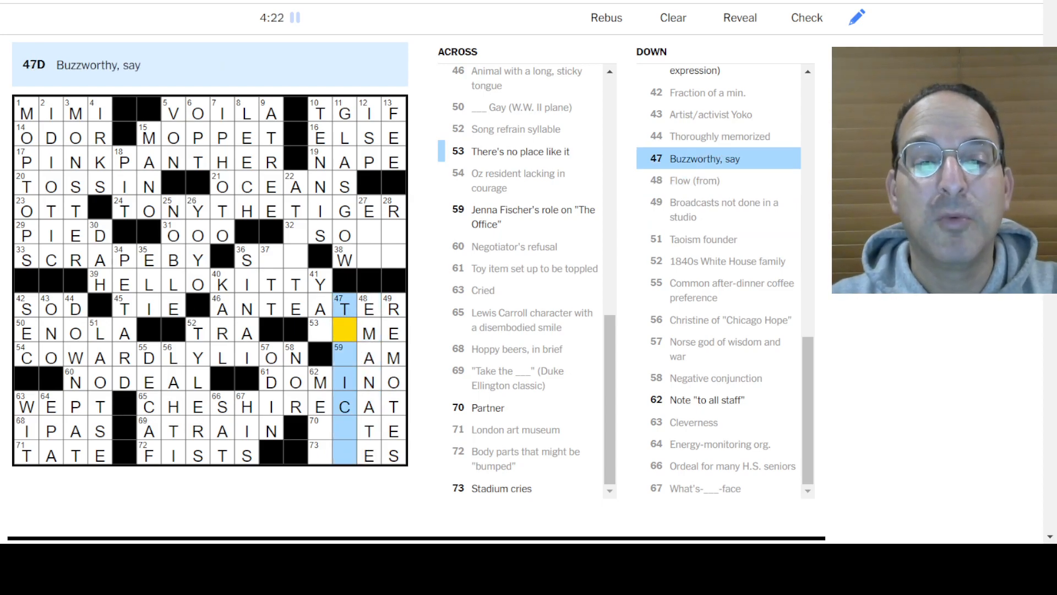
{"action": "type", "text": "OPAL"}
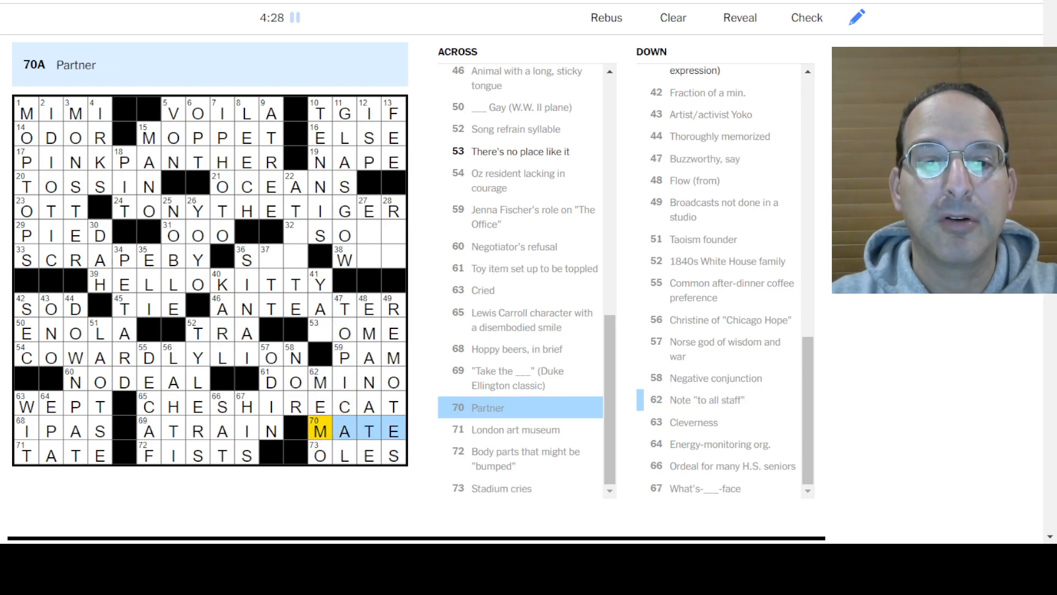
{"action": "left_click", "coordinate": [321, 283]}
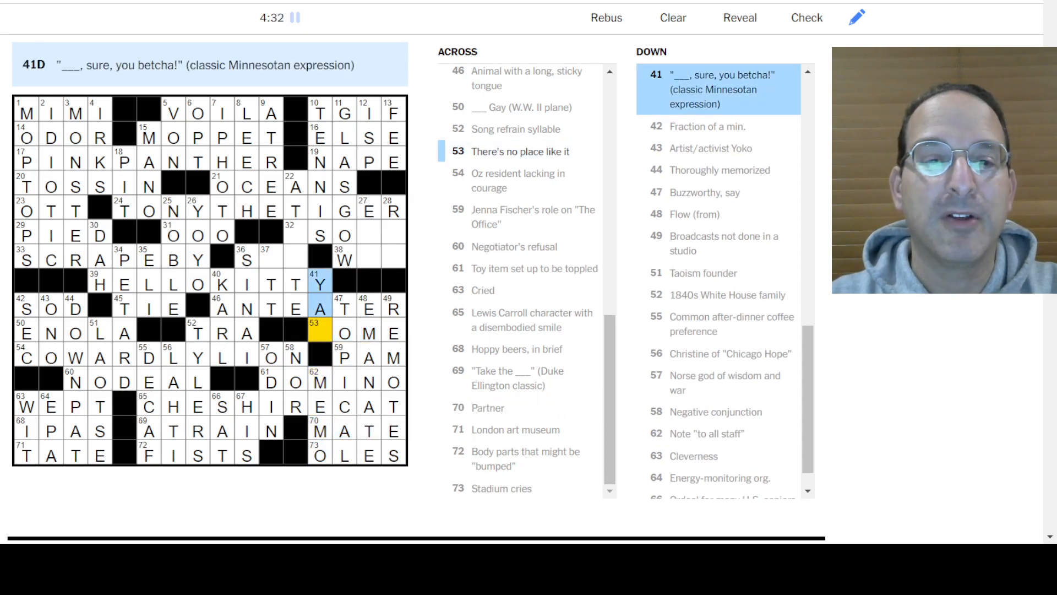
{"action": "type", "text": "H"}
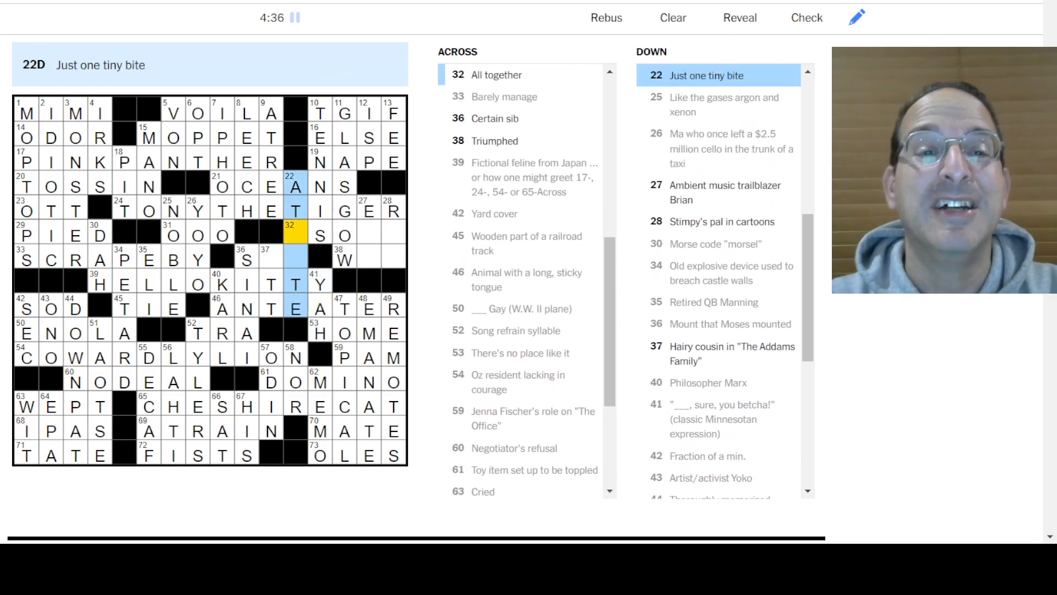
Type AS in 32-Across and fill the last empty square in 36-Across
{"action": "type", "text": "AS"}
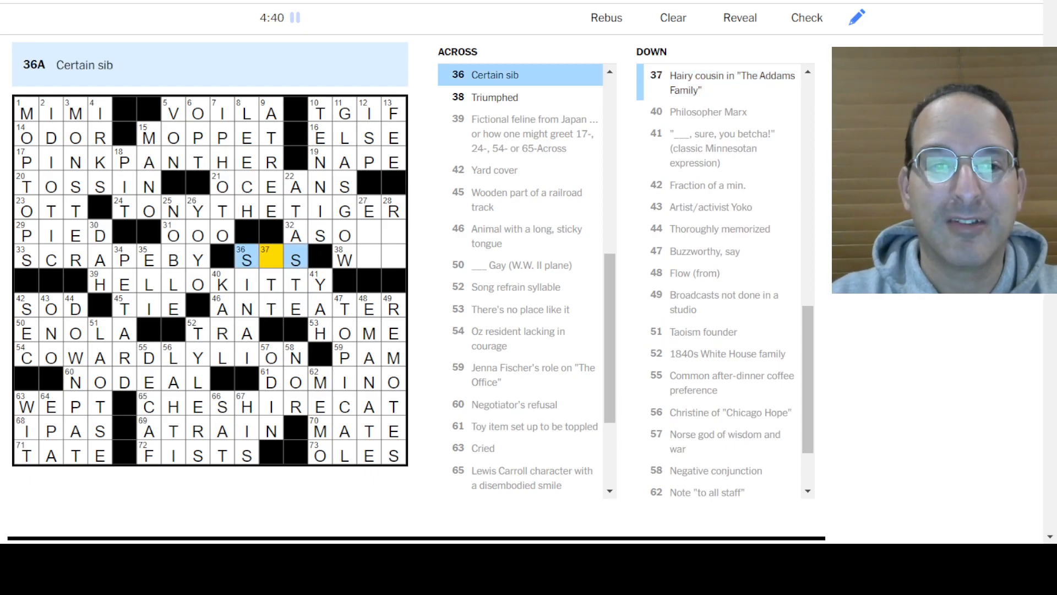
{"action": "left_click", "coordinate": [344, 258]}
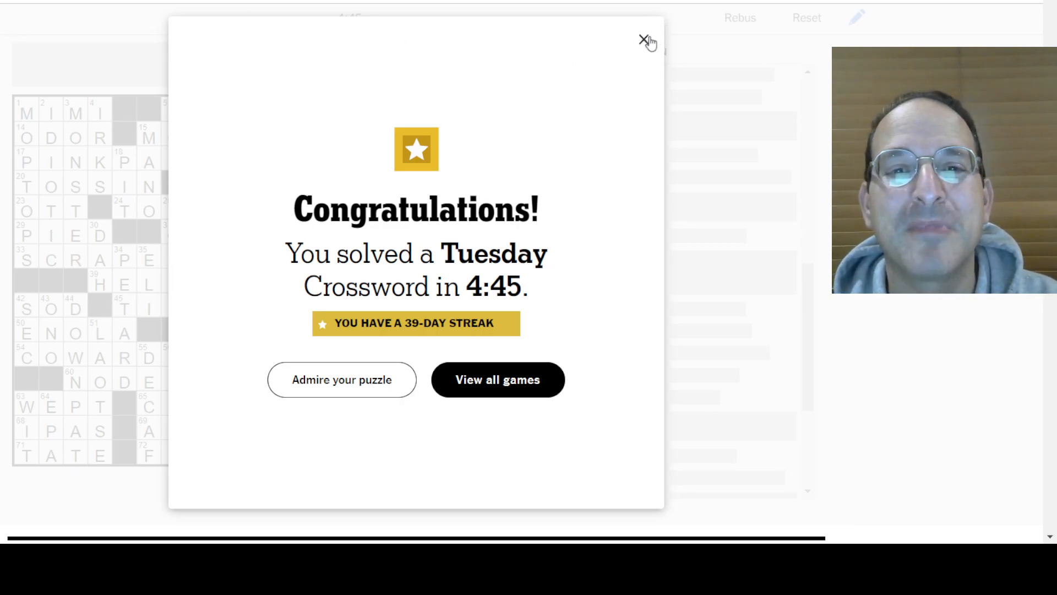
Dismiss the 4:45 Tuesday-solve congratulations dialog
{"action": "left_click", "coordinate": [644, 40]}
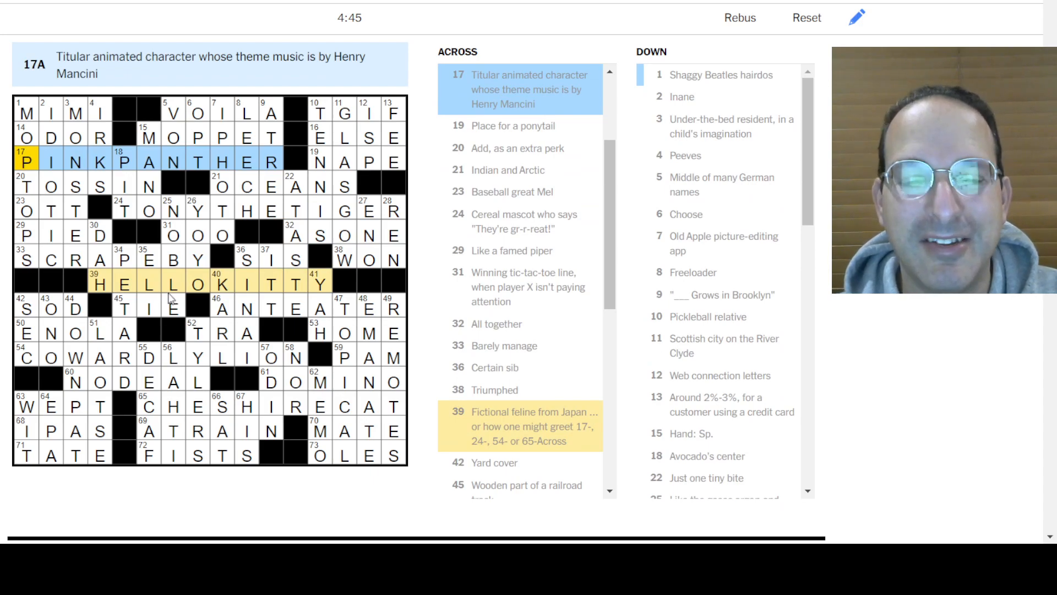
{"action": "mouse_move", "coordinate": [138, 286]}
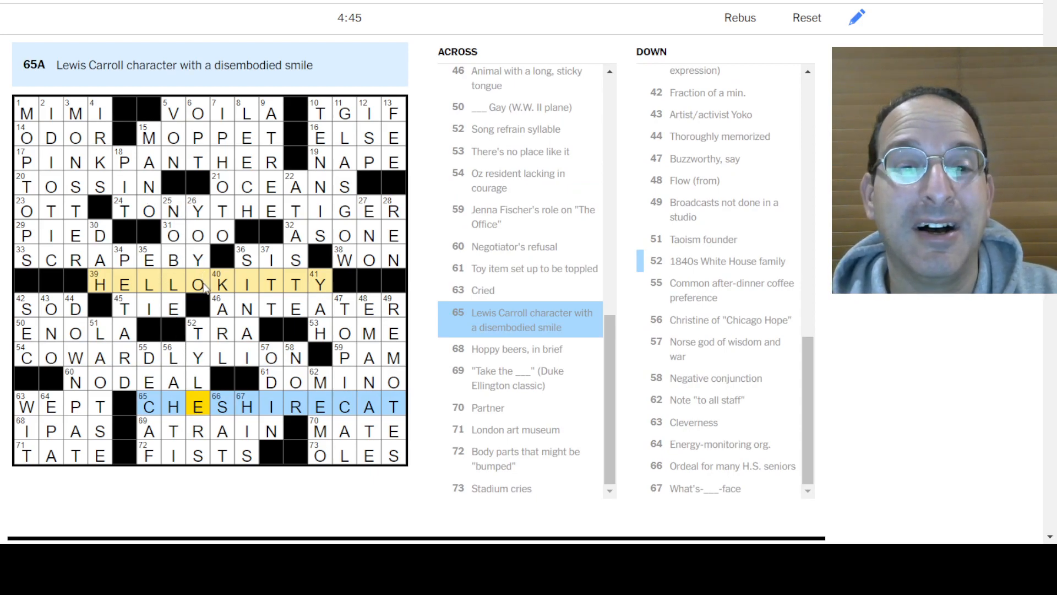
{"action": "left_click", "coordinate": [196, 283]}
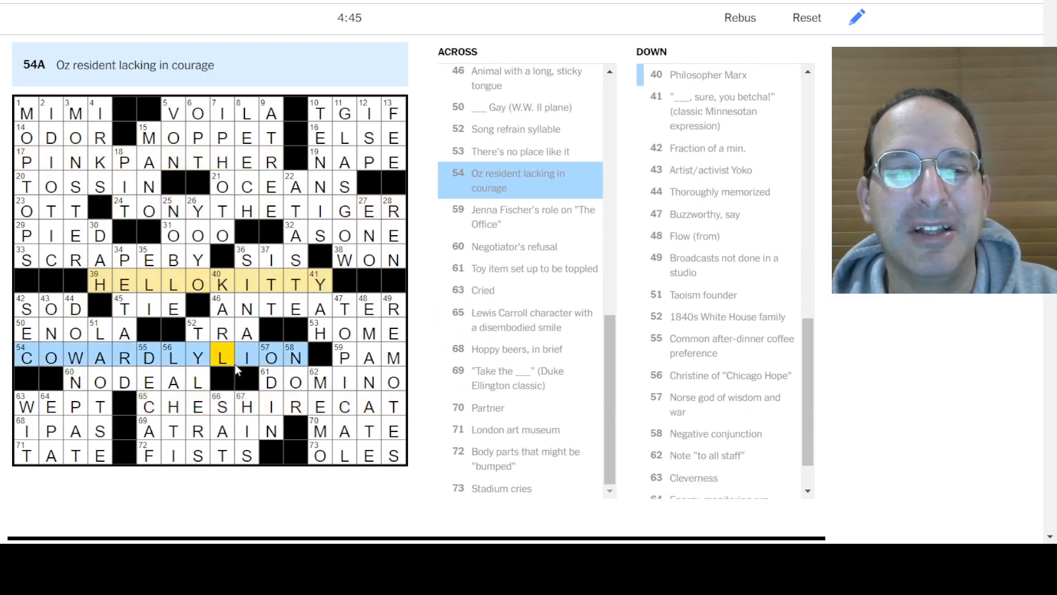
{"action": "left_click", "coordinate": [369, 333]}
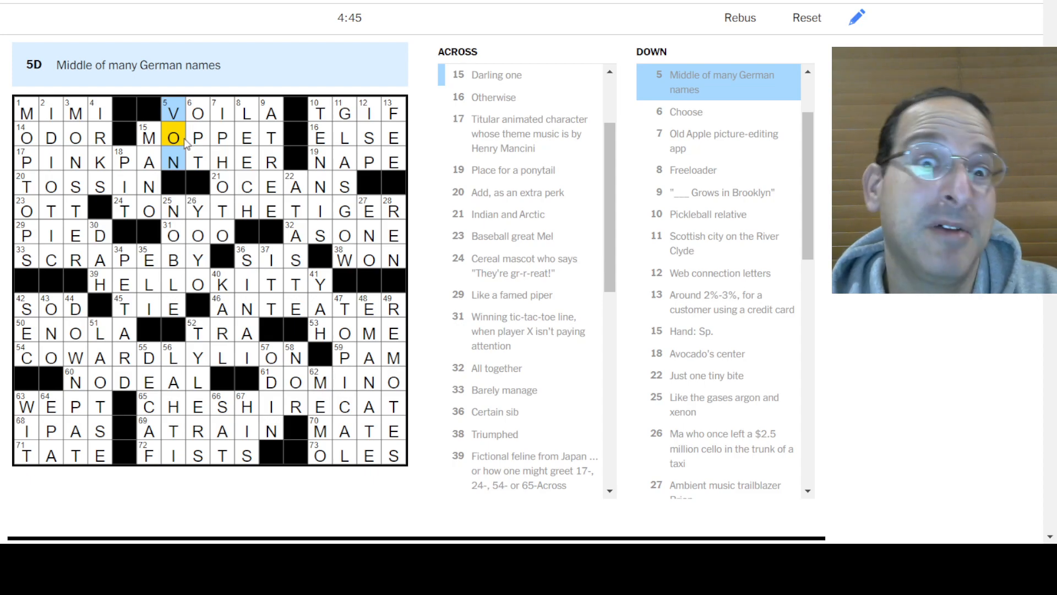
{"action": "left_click", "coordinate": [173, 137]}
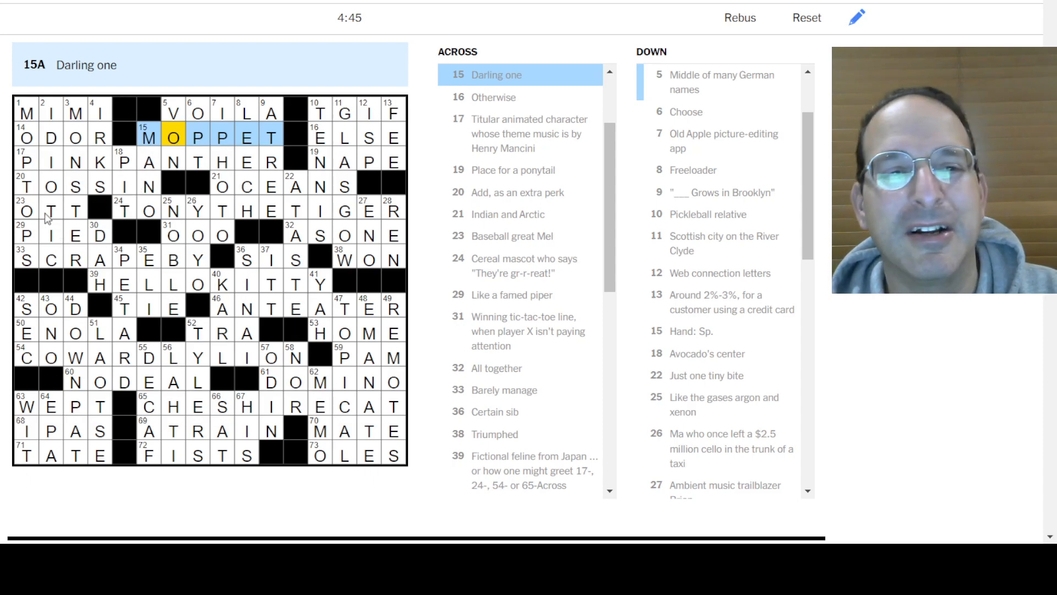
{"action": "left_click", "coordinate": [25, 209]}
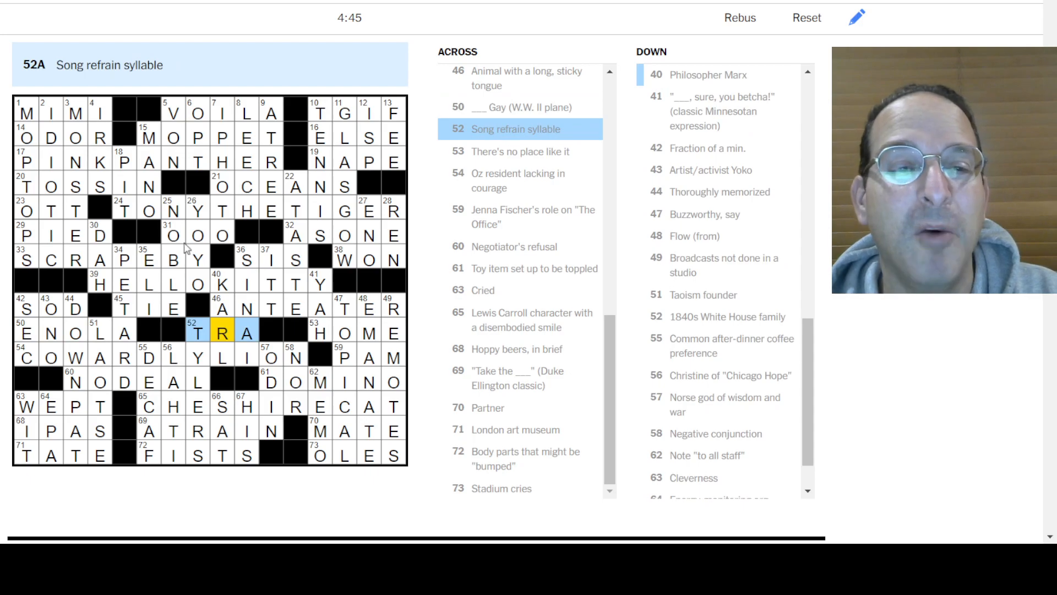
{"action": "left_click", "coordinate": [174, 235]}
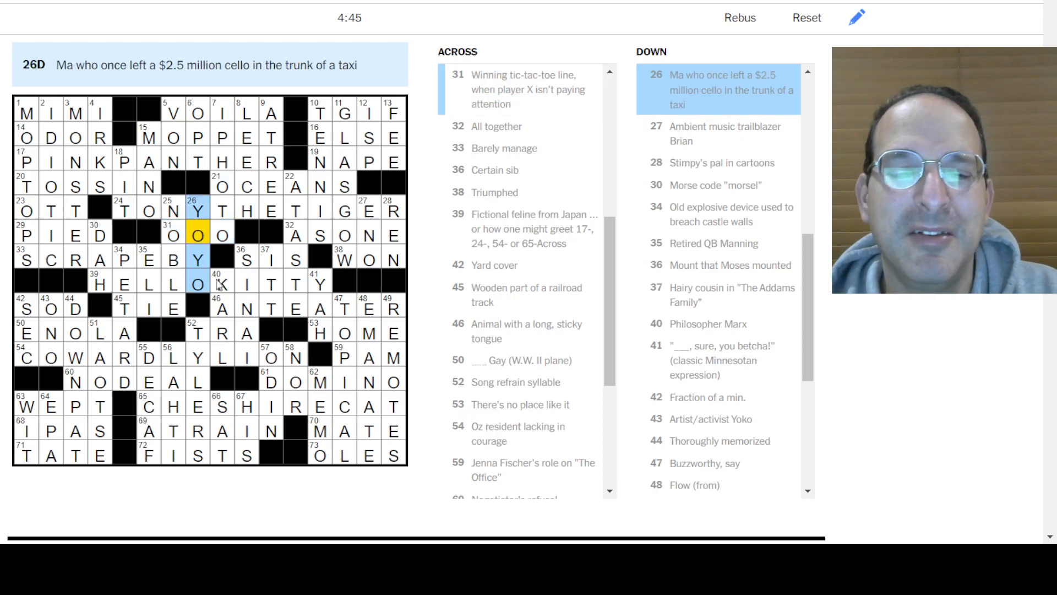
{"action": "left_click", "coordinate": [320, 456]}
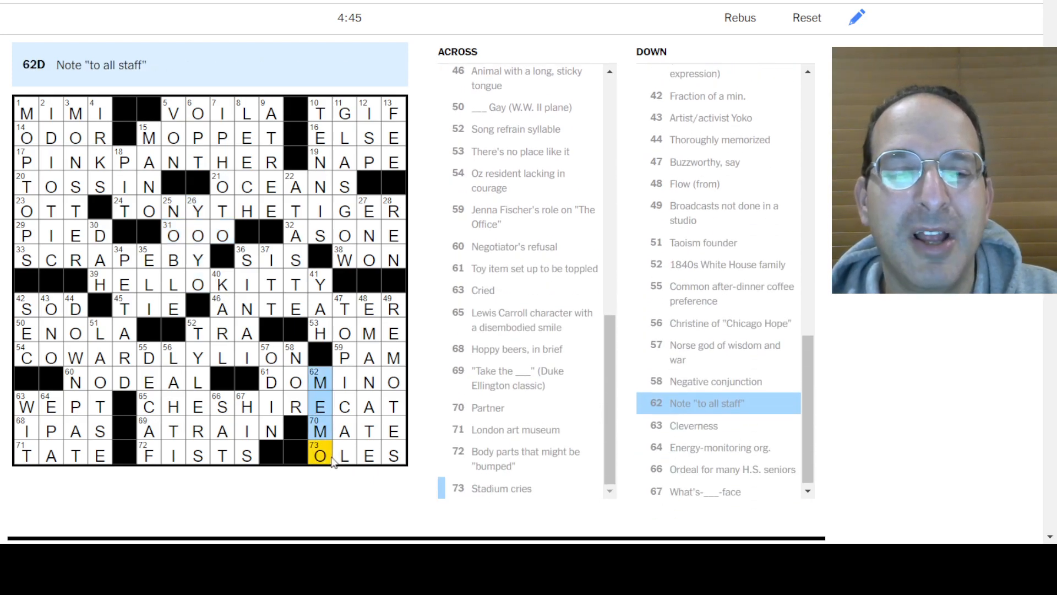
{"action": "left_click", "coordinate": [330, 456]}
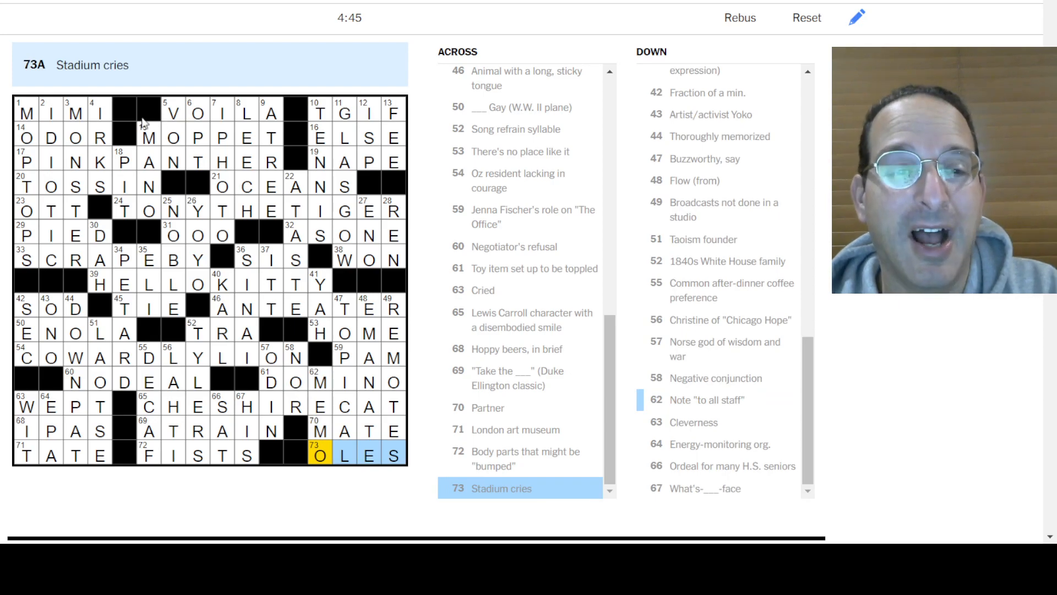